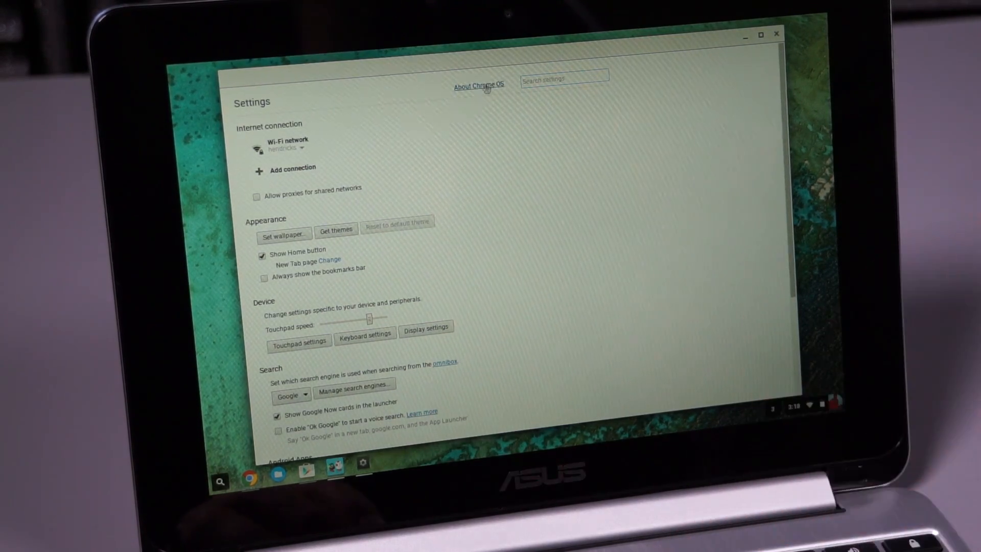
- Show the About Chrome OS details: version 53 on the dev channel with ARC support
{"action": "left_click", "coordinate": [478, 85]}
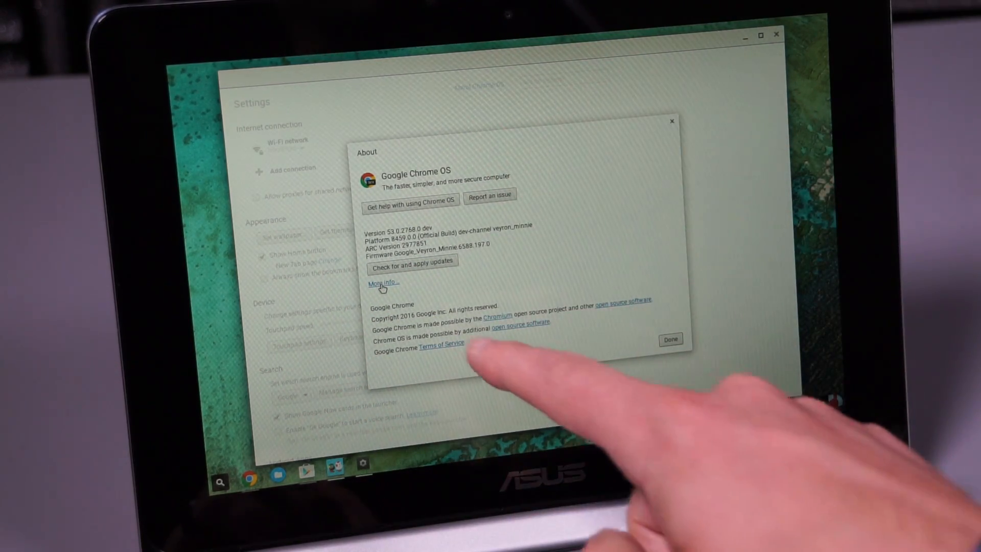
- Reveal more system info and list the Stable, Beta and Developer - unstable channels
{"action": "left_click", "coordinate": [382, 282]}
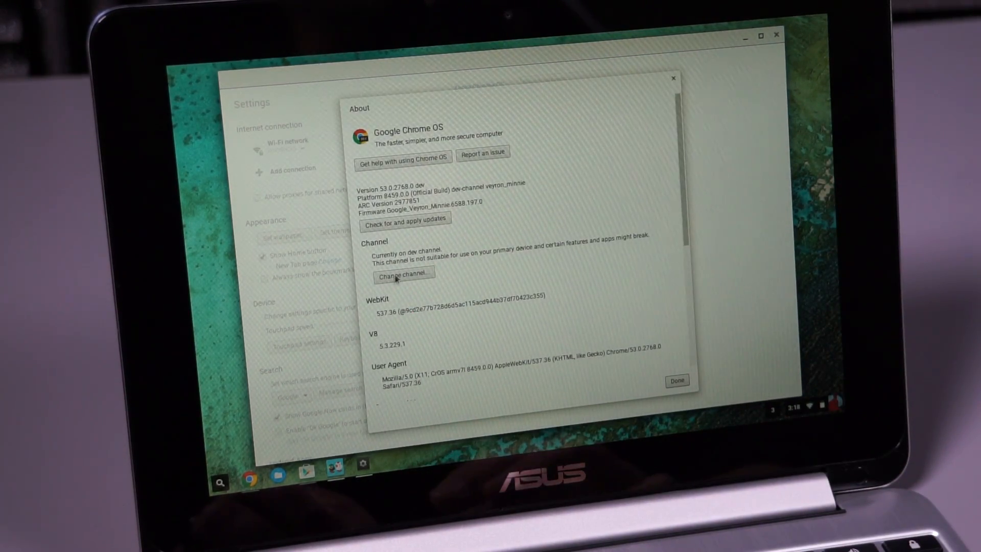
{"action": "left_click", "coordinate": [404, 276]}
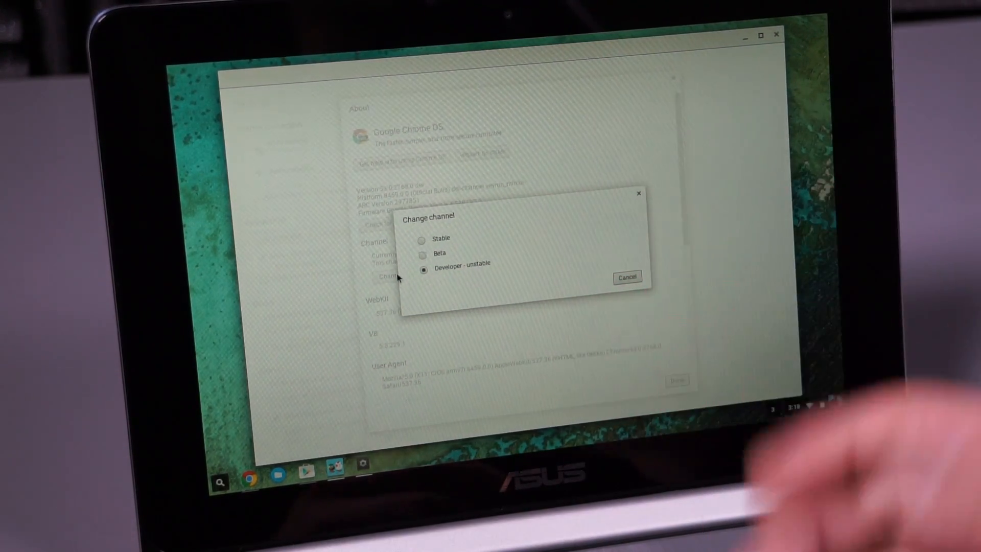
- Cancel the channel change, keeping Developer - unstable
{"action": "left_click", "coordinate": [626, 277]}
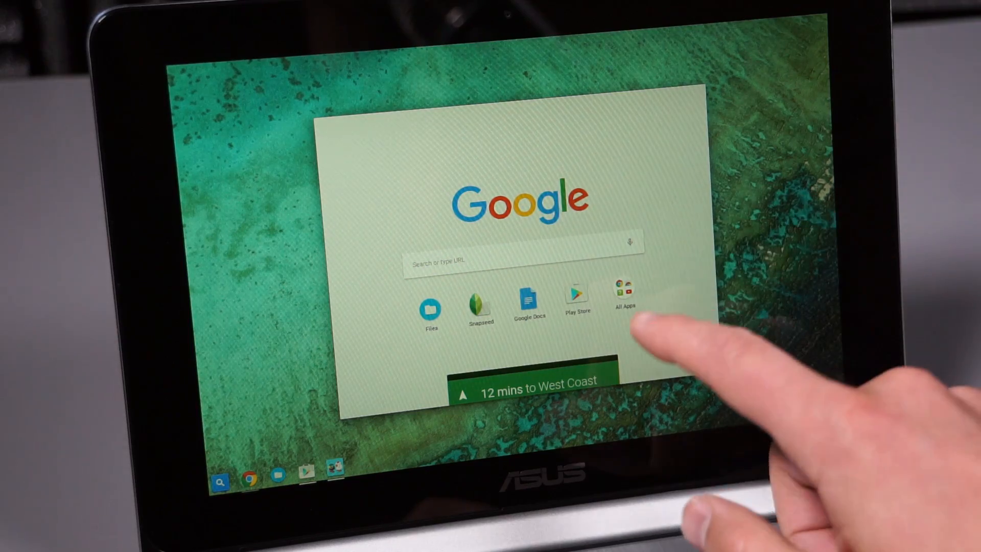
- Launch the Play Store from the Chrome OS launcher
{"action": "left_click", "coordinate": [625, 302]}
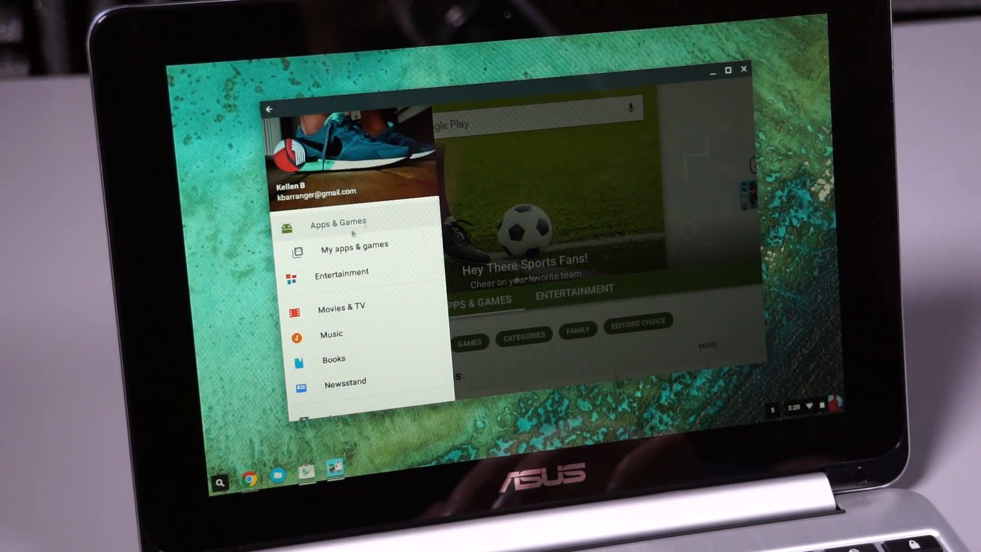
- Browse My apps & games, ending on All to see Lightroom, Trello and Redfin
{"action": "left_click", "coordinate": [354, 244]}
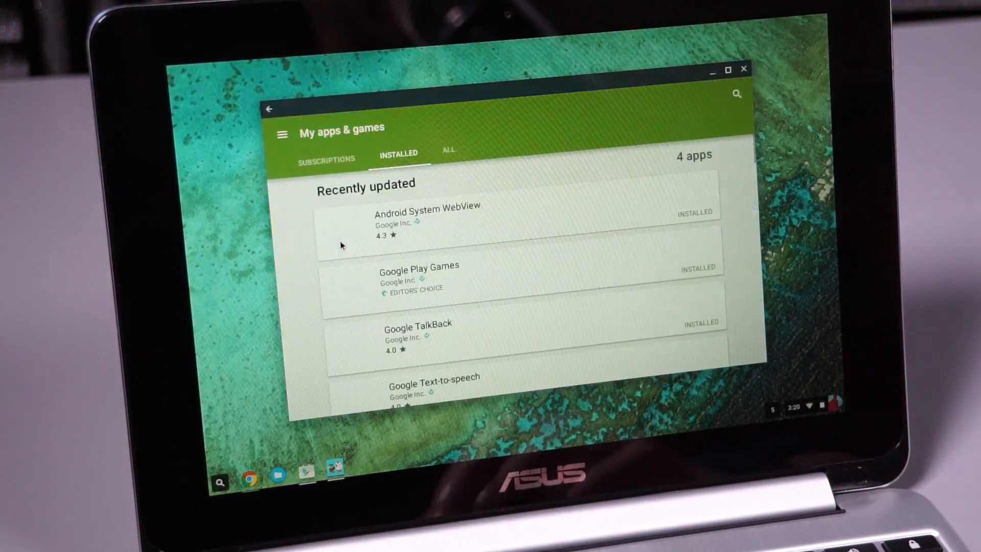
{"action": "scroll", "scroll_direction": "down", "scroll_amount": 3}
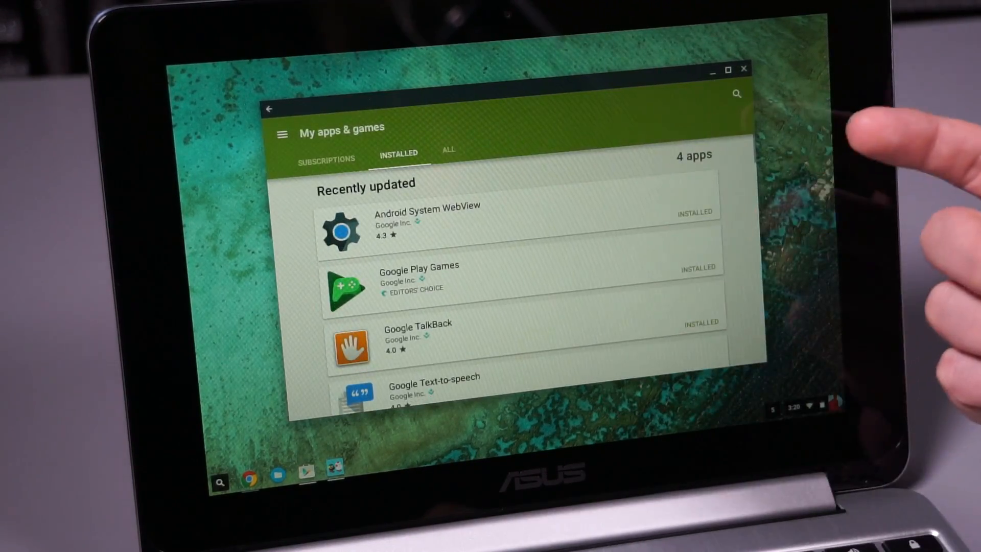
{"action": "scroll", "scroll_direction": "down", "scroll_amount": 3}
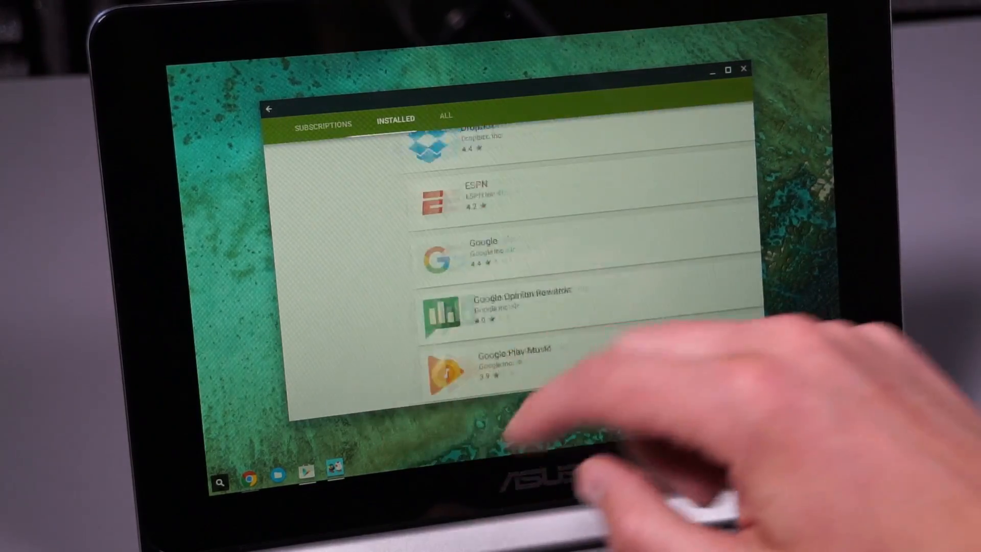
{"action": "left_click", "coordinate": [446, 118]}
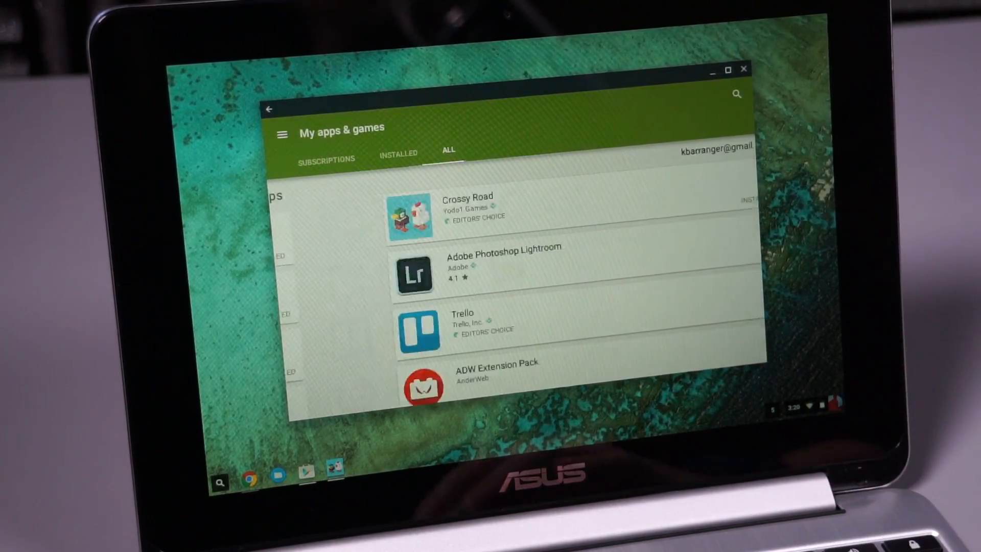
{"action": "left_click", "coordinate": [398, 153]}
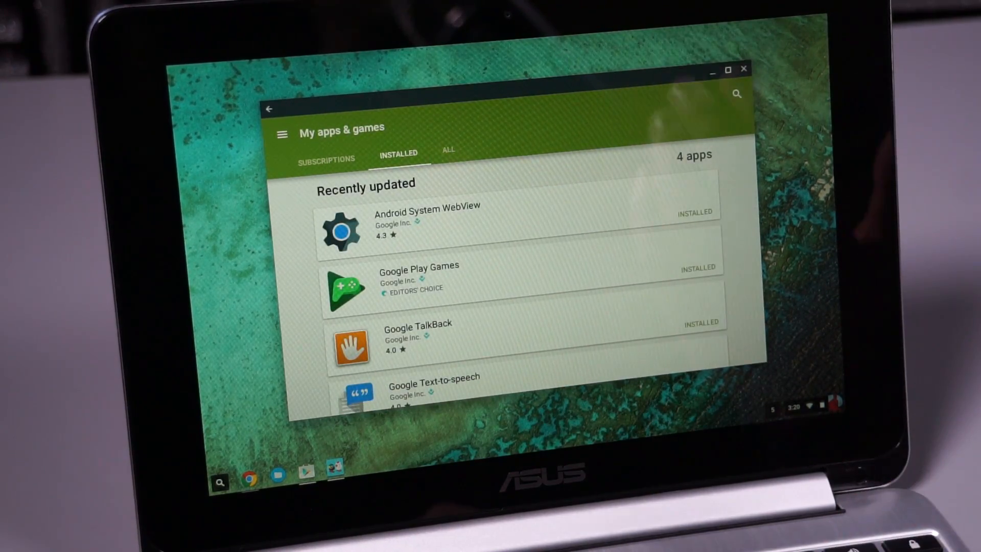
{"action": "scroll", "scroll_direction": "down", "scroll_amount": 3}
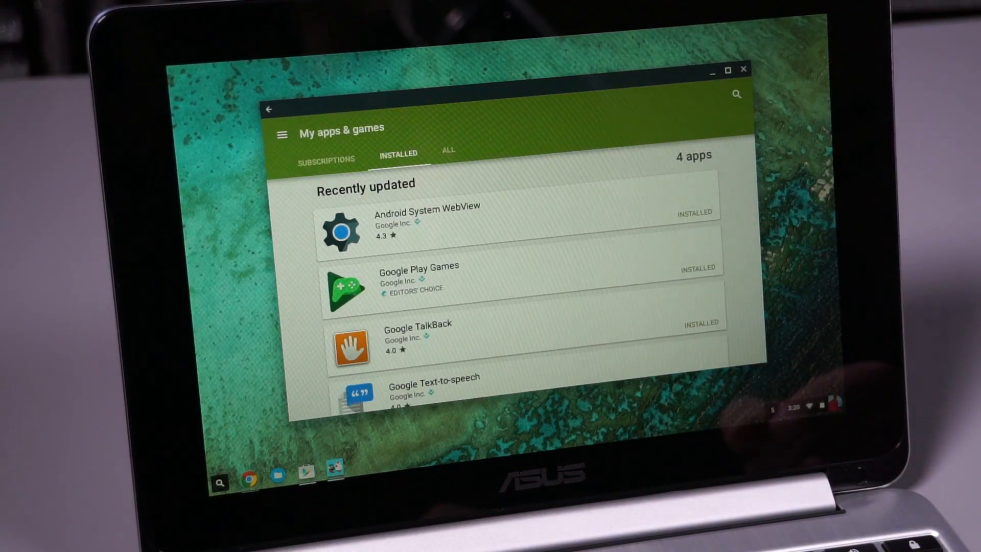
{"action": "left_click", "coordinate": [448, 151]}
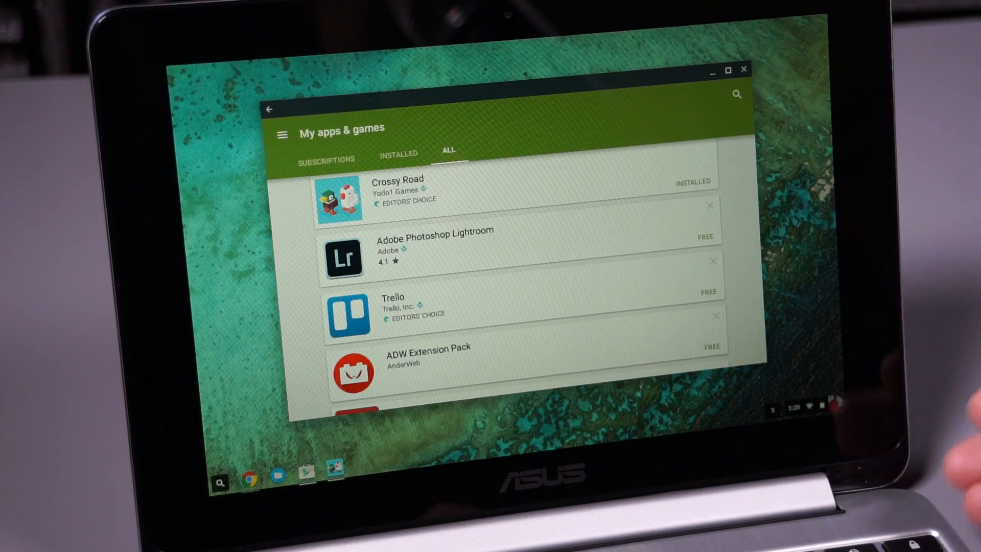
{"action": "scroll", "scroll_direction": "down", "scroll_amount": 3}
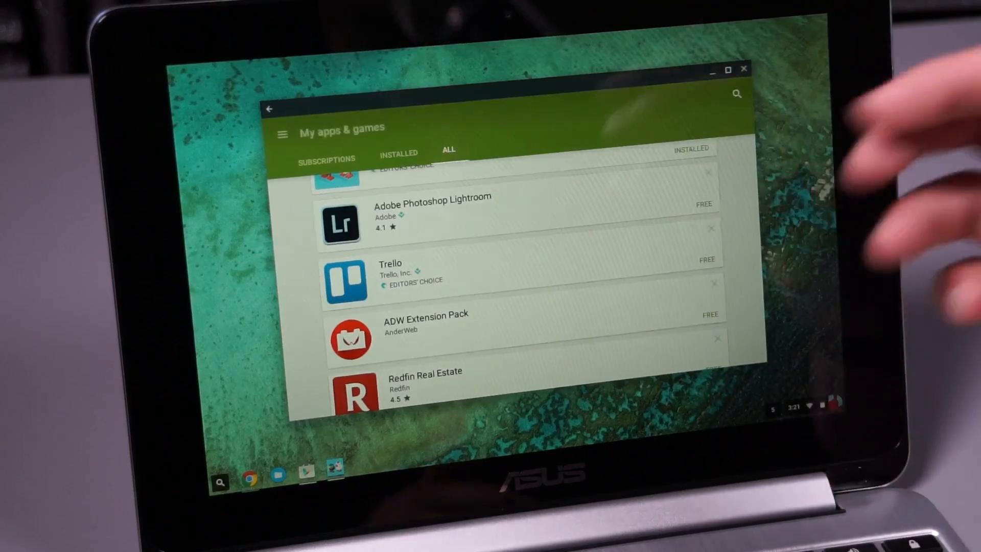
- Open Trello's Play Store listing, then switch to the MyScore app
{"action": "left_click", "coordinate": [391, 272]}
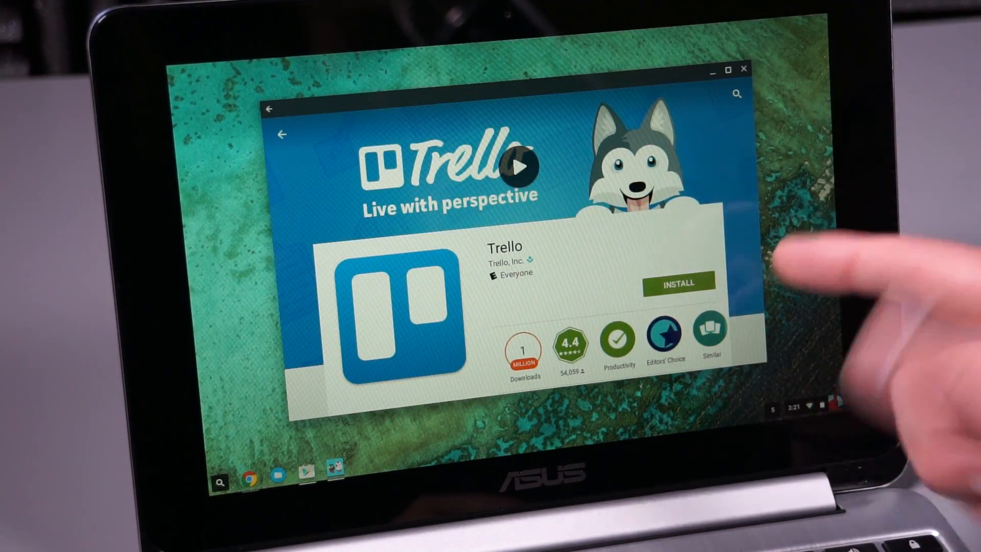
{"action": "left_click", "coordinate": [677, 282]}
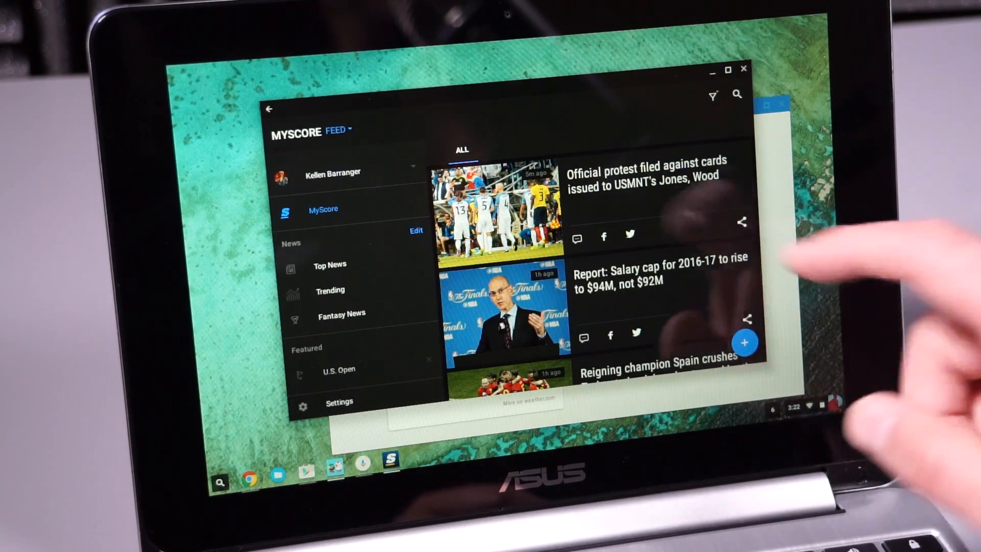
- Scroll the MyScore feed and read the Knicks story about a Derrick Rose trade
{"action": "scroll", "scroll_direction": "down", "scroll_amount": 3}
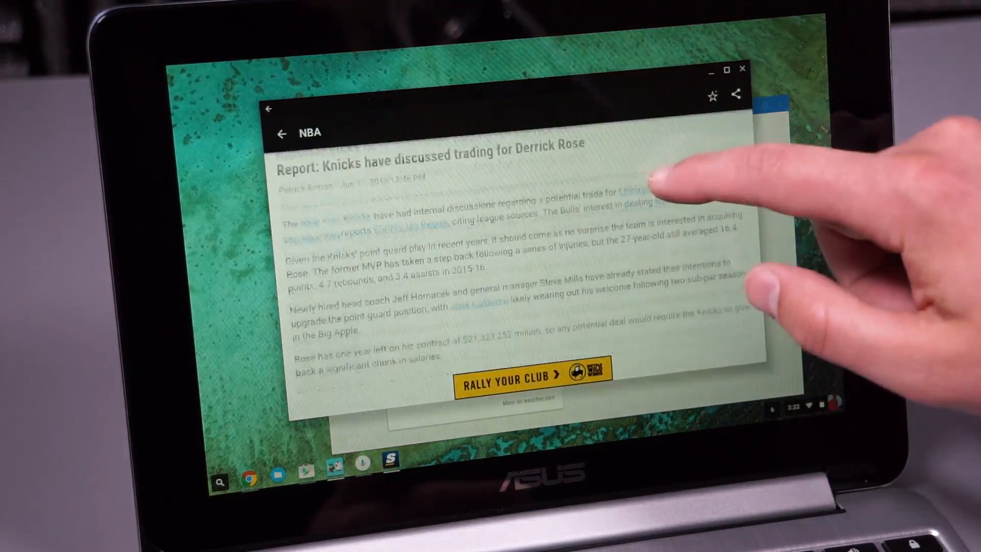
{"action": "scroll", "scroll_direction": "down", "scroll_amount": 3}
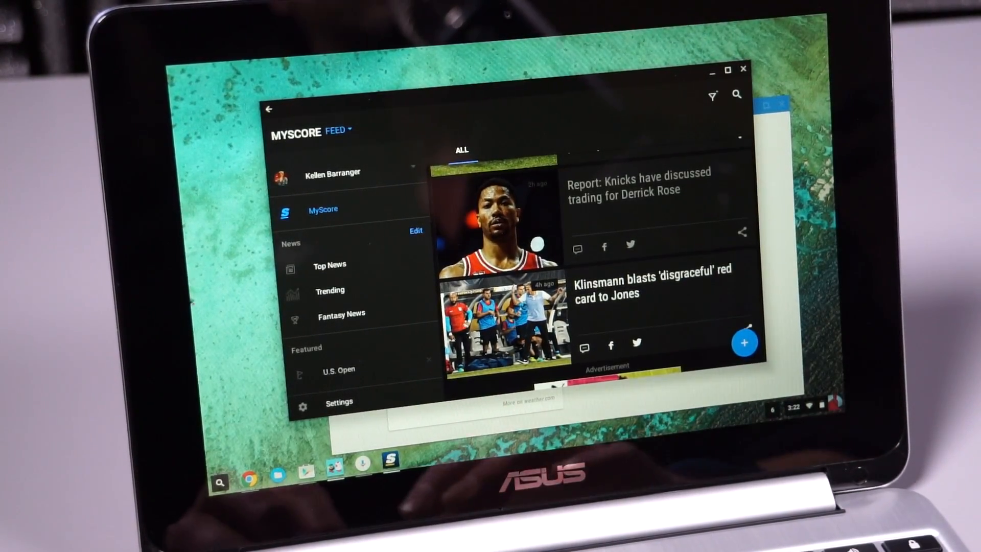
{"action": "left_click", "coordinate": [220, 482]}
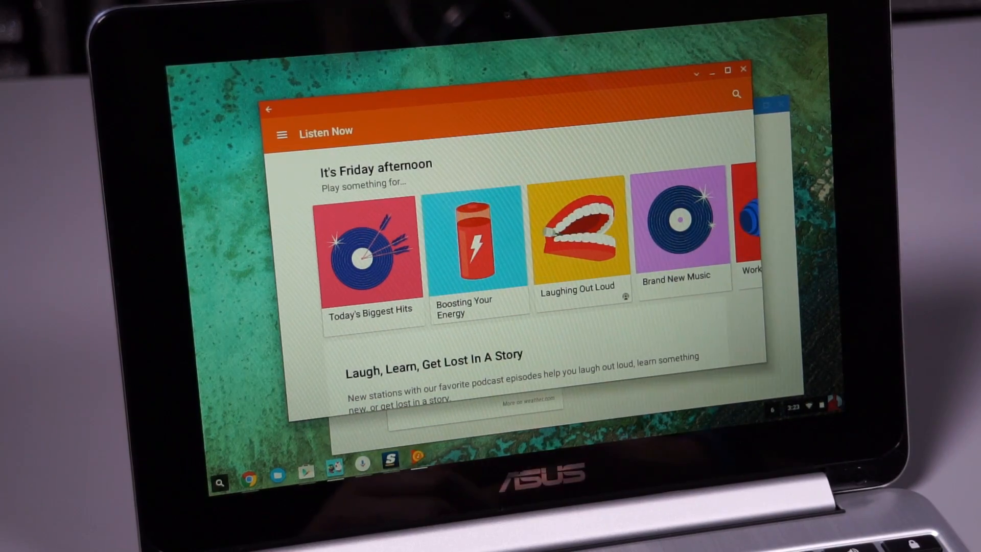
- Open the installed apps list and launch Twitter to its Home timeline
{"action": "left_click", "coordinate": [336, 468]}
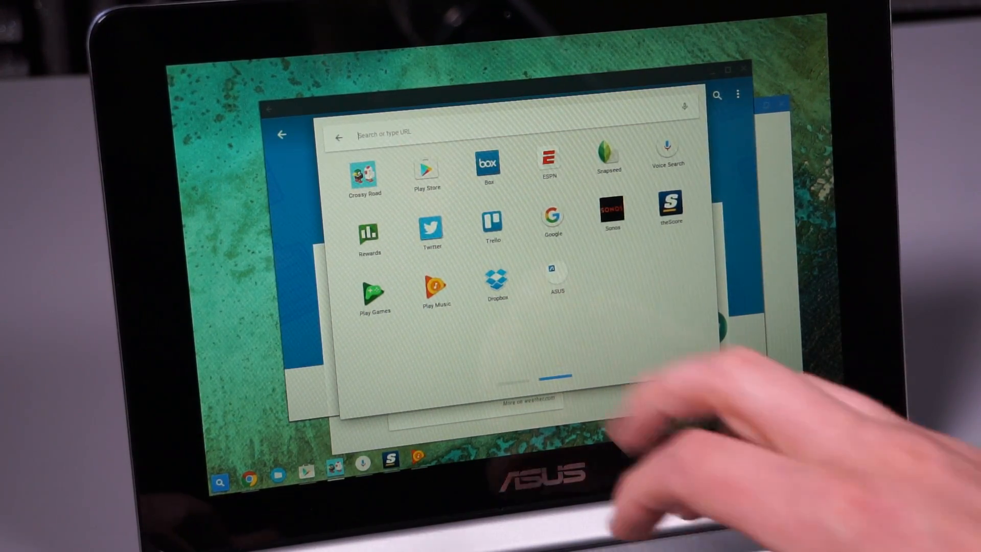
{"action": "left_click", "coordinate": [431, 227]}
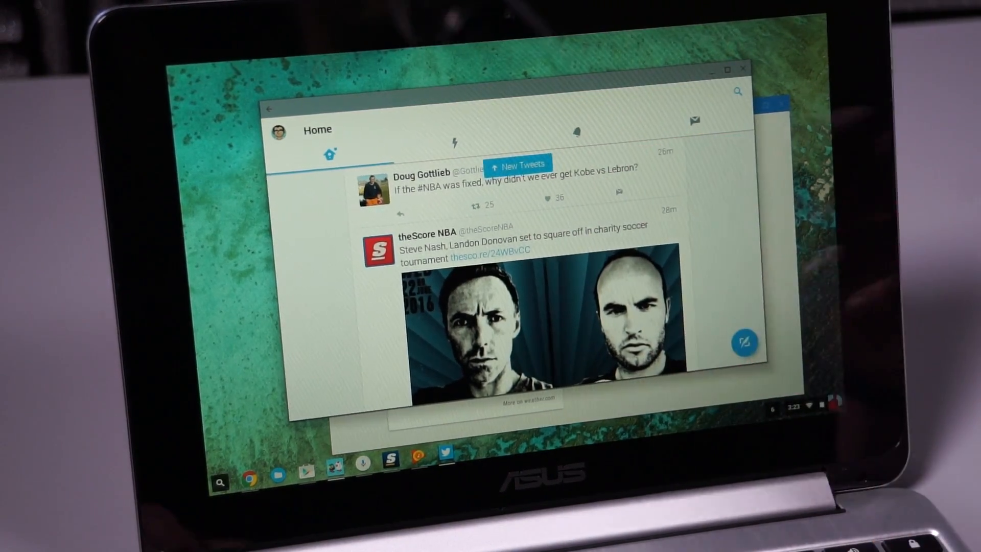
- Compose a new tweet reading "Chromebook tweet!"
{"action": "left_click", "coordinate": [744, 342]}
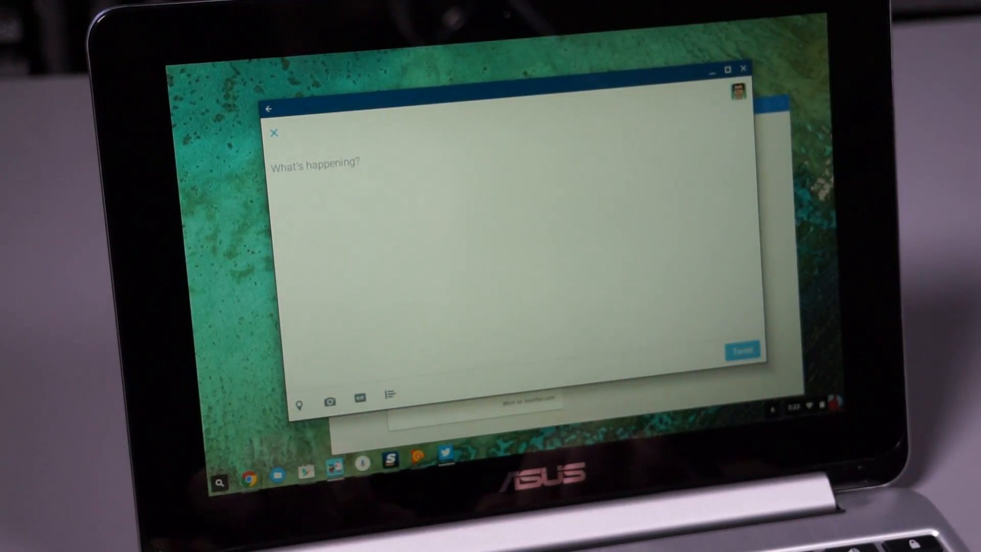
{"action": "type", "text": "This"}
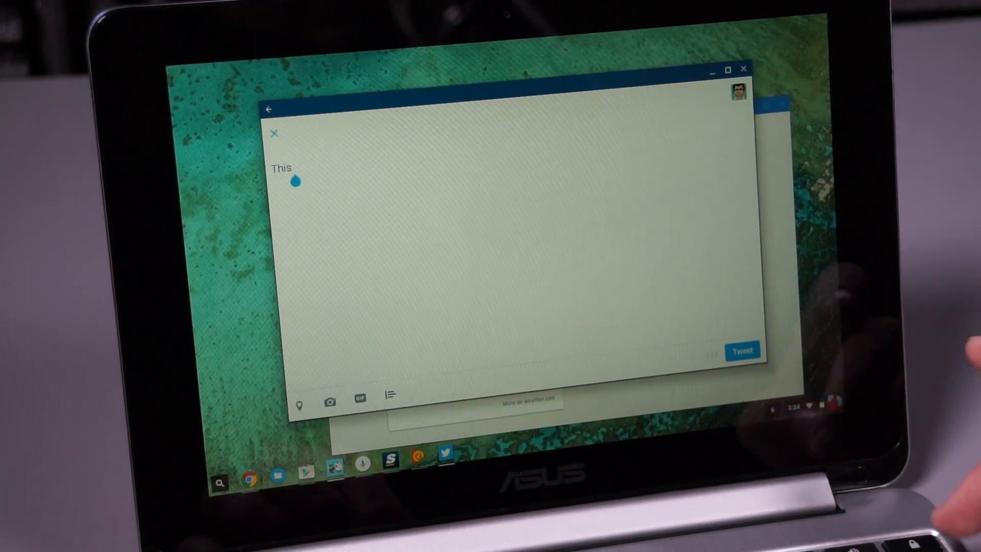
{"action": "type", "text": "Chromebook tweet!"}
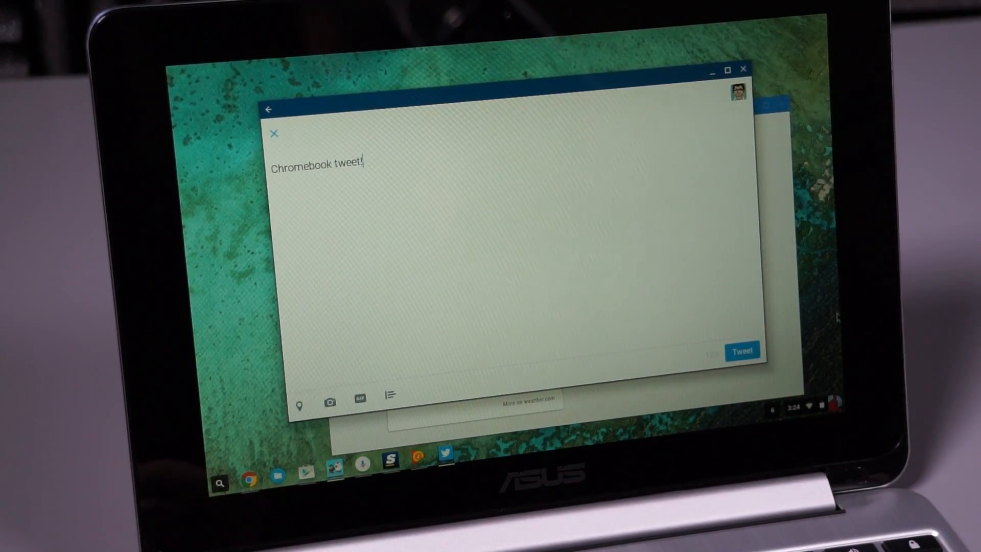
- Publish the "Chromebook tweet!" draft to the Home timeline
{"action": "left_click", "coordinate": [742, 351]}
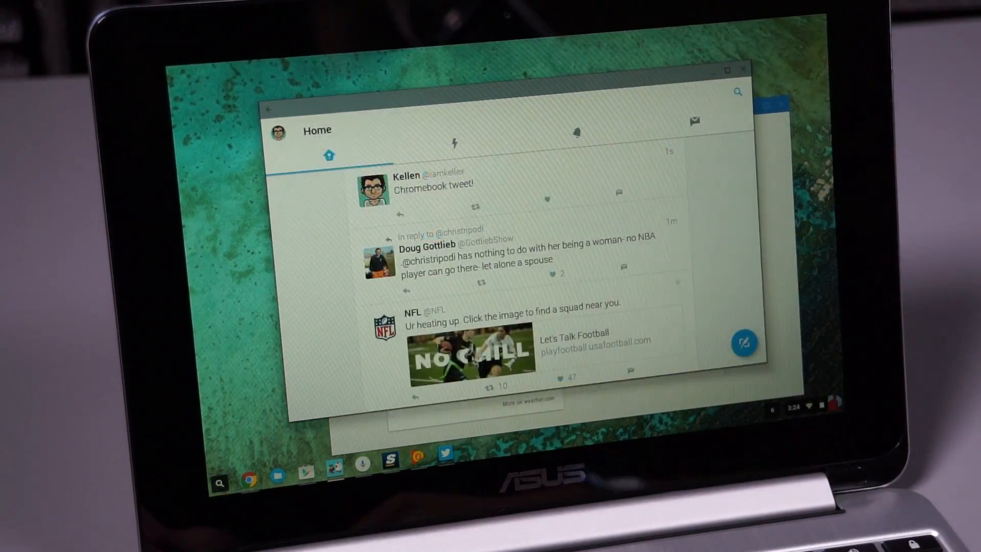
- Launch Snapseed from the shelf and choose Open photo on its welcome screen
{"action": "left_click", "coordinate": [466, 471]}
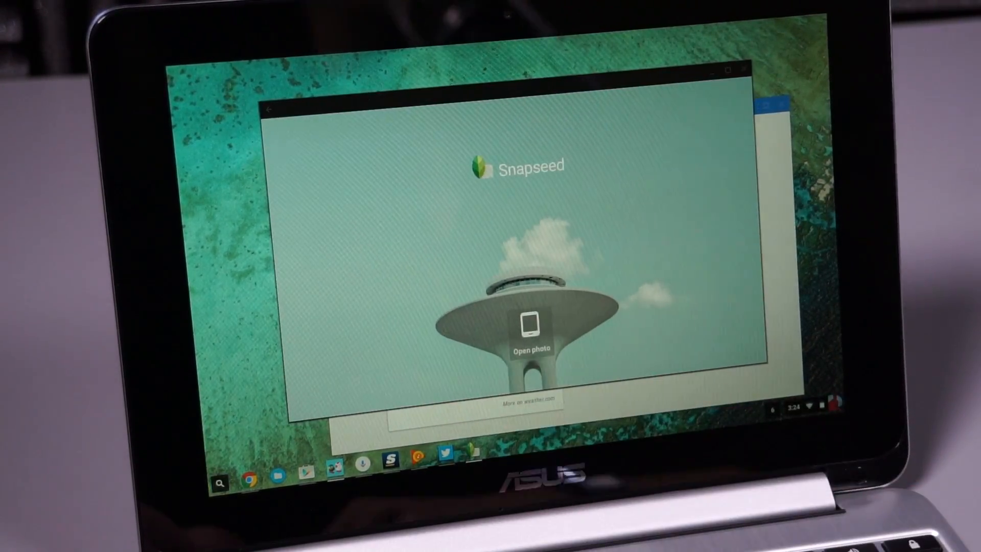
{"action": "left_click", "coordinate": [529, 325]}
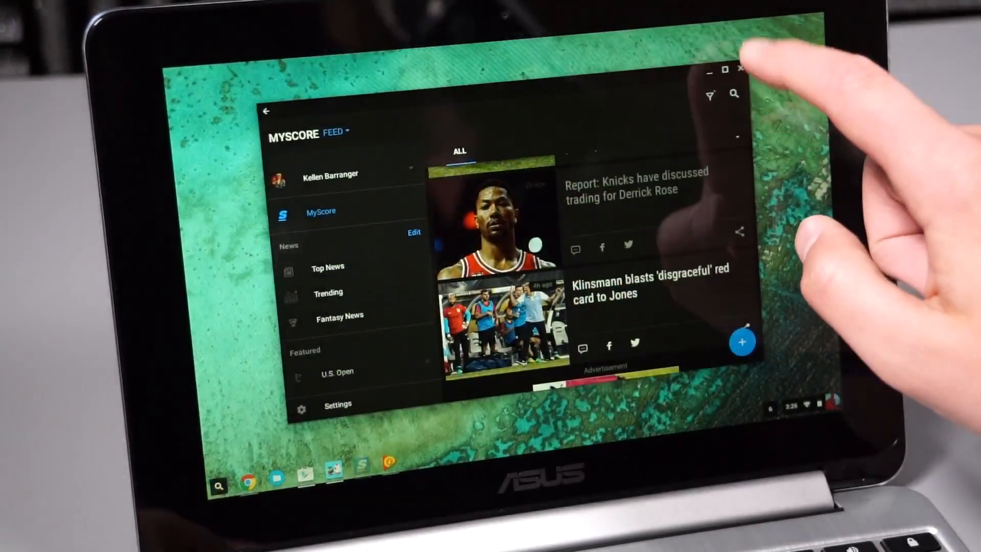
- Close theScore's window and bring up the full grid of installed apps
{"action": "left_click", "coordinate": [742, 69]}
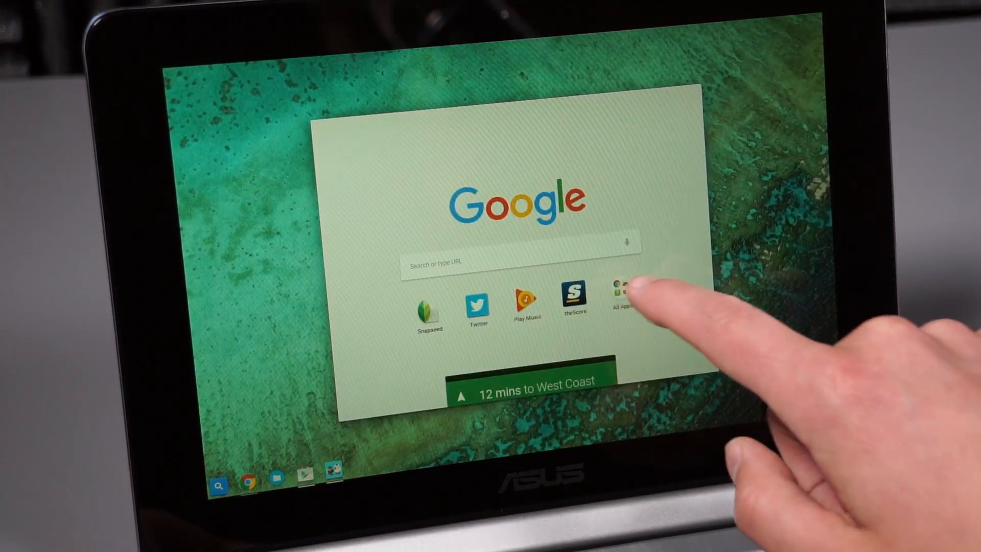
{"action": "left_click", "coordinate": [626, 295]}
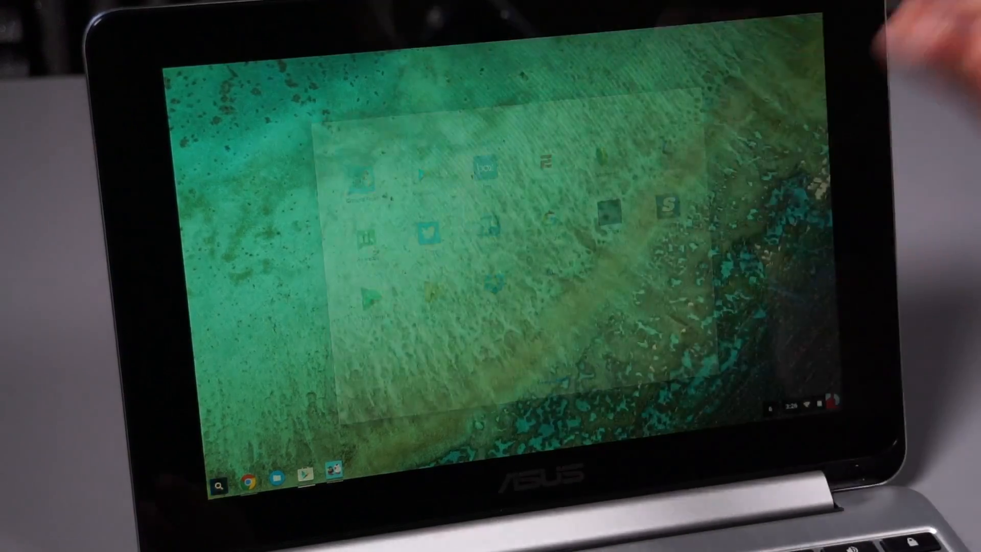